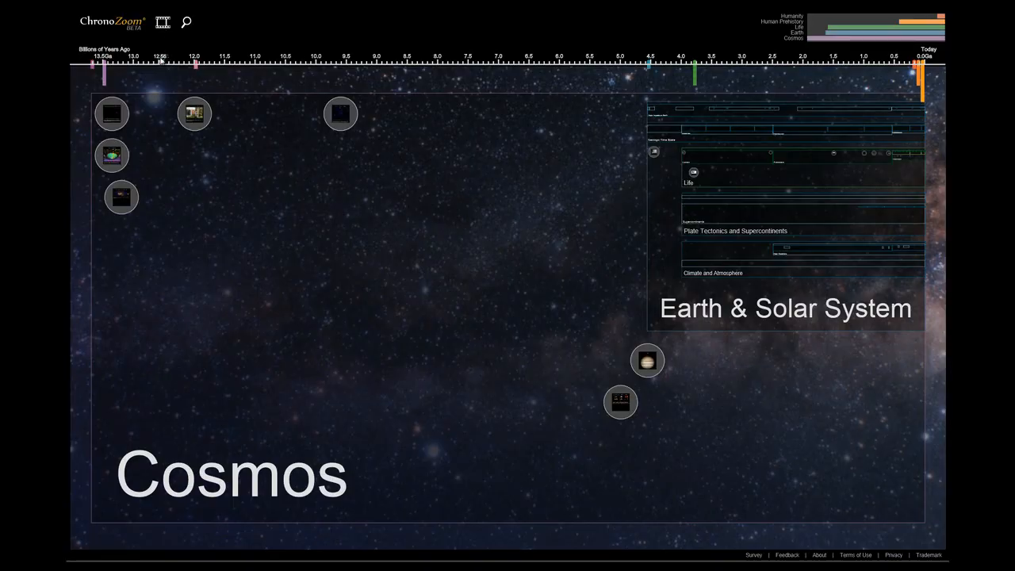
Show the Origins of the Universe summary card at the start of the Cosmos timeline
left_click(111, 115)
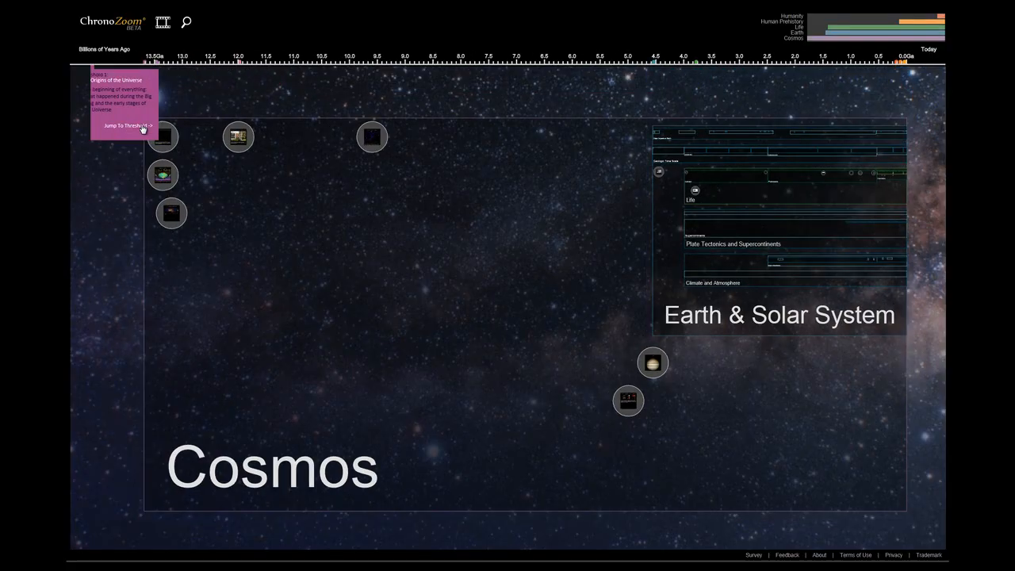
Jump into the Origins of the Universe exhibit to reach the Big Bang artifacts
left_click(123, 125)
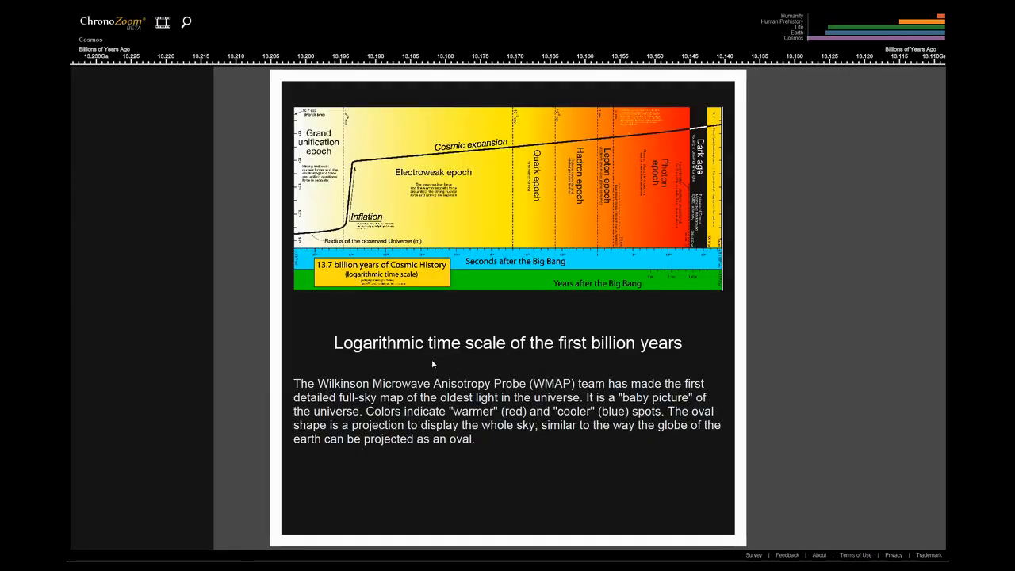
mouse_move(419, 366)
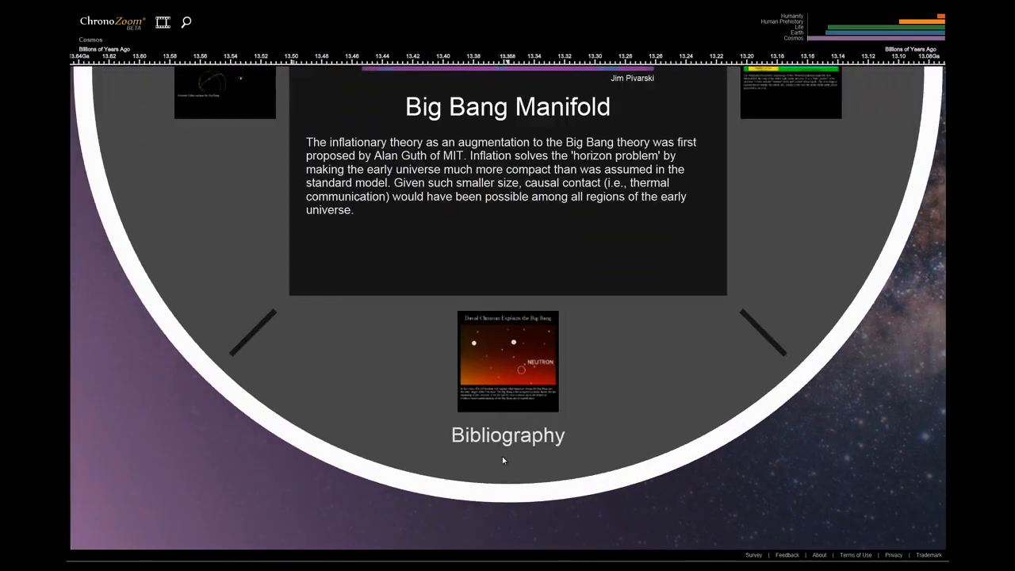
Zoom in on the David Christian Explains the Big Bang video artifact
left_click(508, 362)
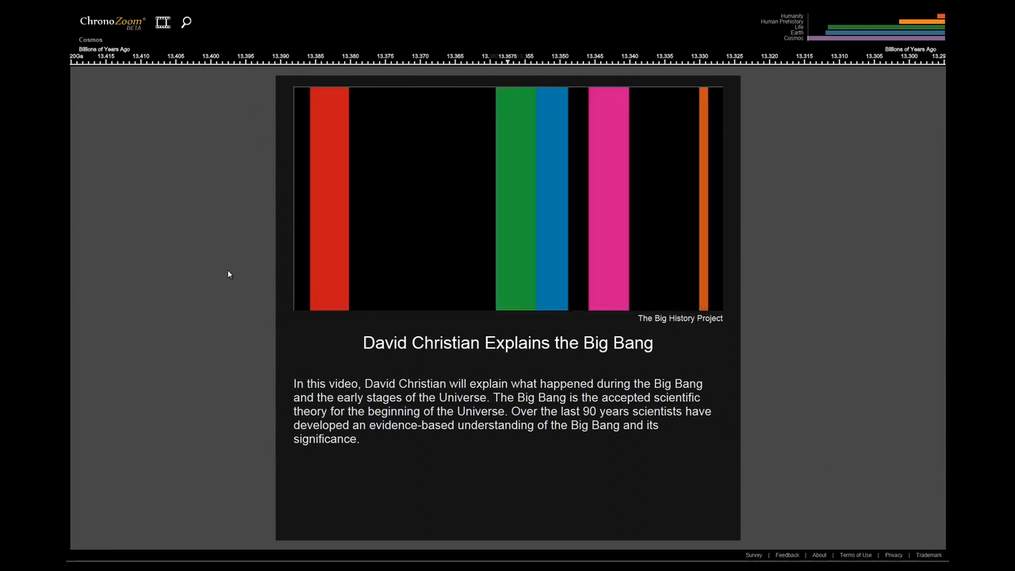
left_click(508, 198)
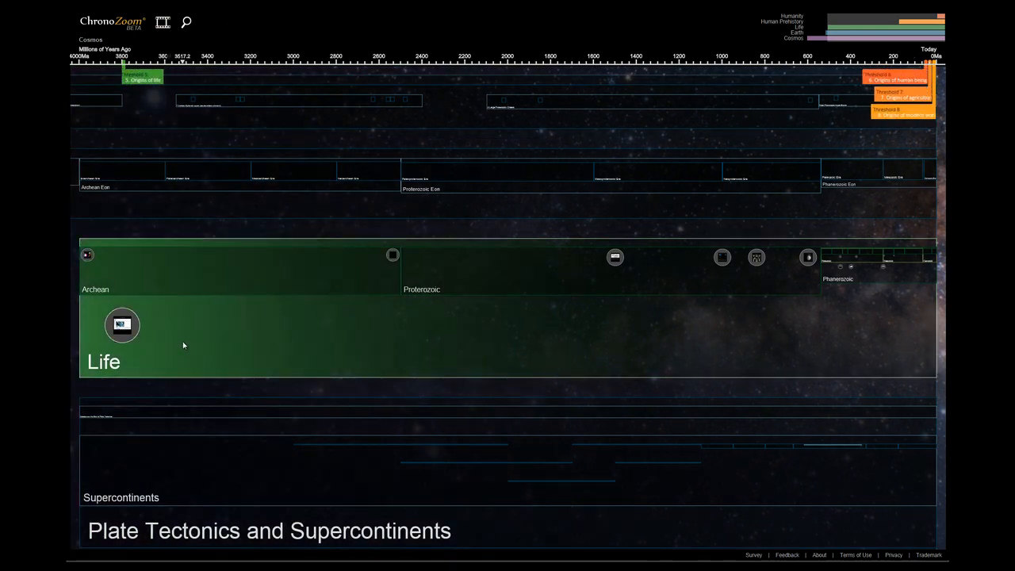
Zoom into the Creation of Life exhibit in the Earth & Solar System Life timeline
left_click(122, 325)
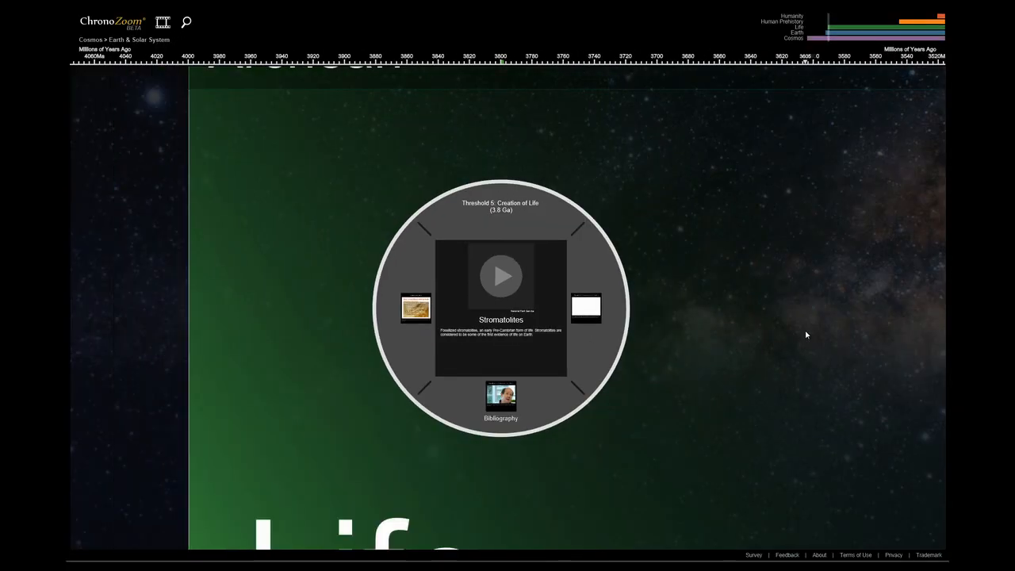